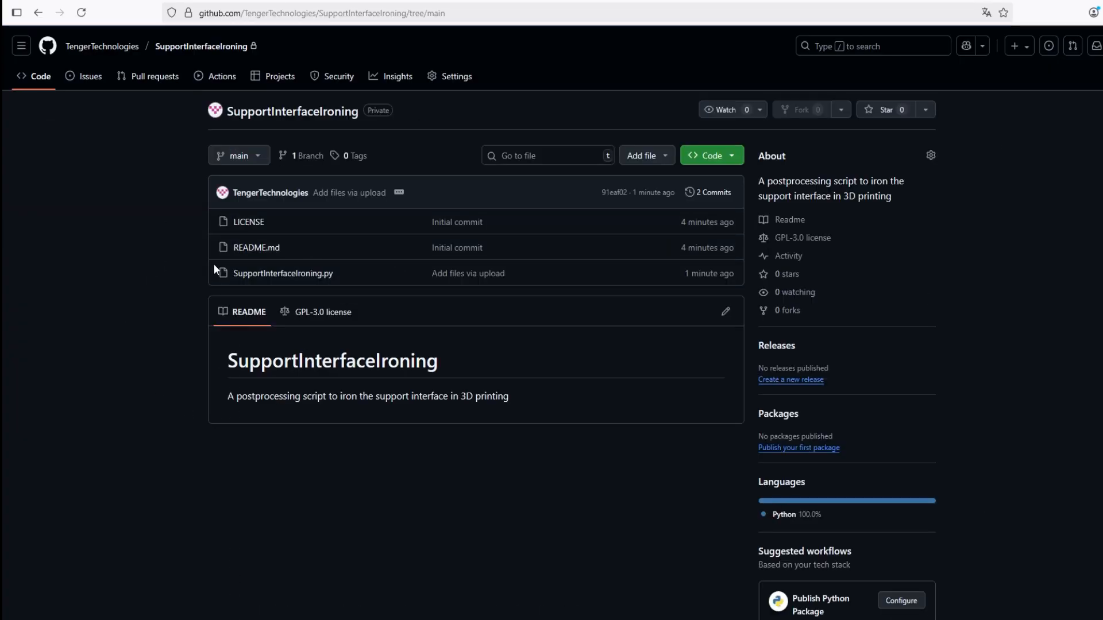
View the SupportInterfaceIroning.py script's code in the repository
{"action": "left_click", "coordinate": [281, 273]}
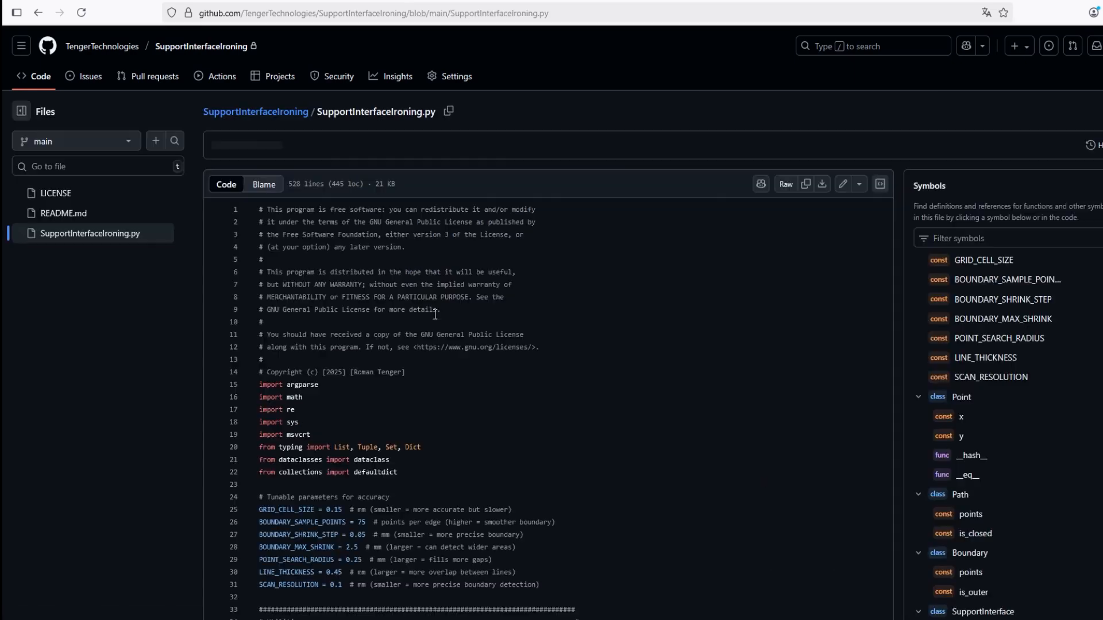
{"action": "mouse_move", "coordinate": [821, 183]}
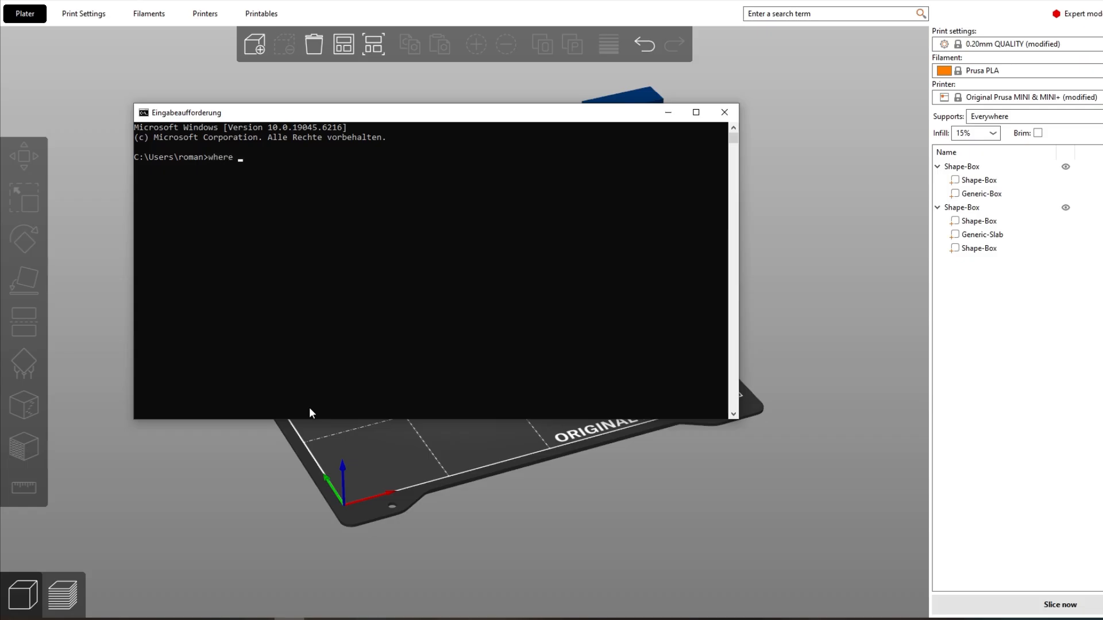
Run 'where python' to get the installed python.exe path and switch back to the slicer
{"action": "type", "text": "python"}
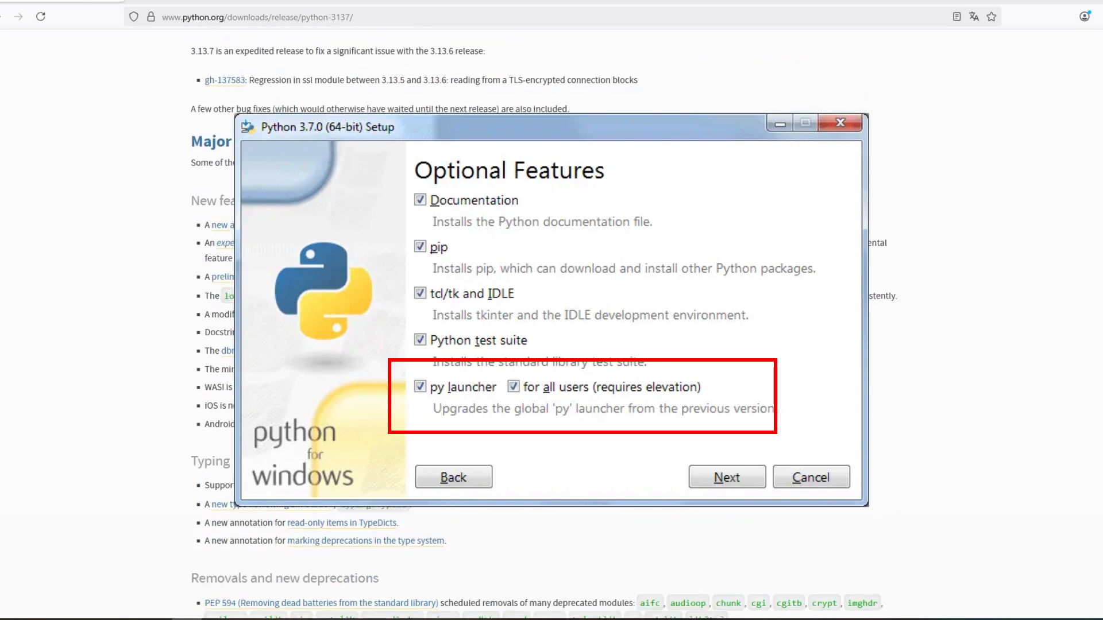
{"action": "scroll", "scroll_direction": "up", "scroll_amount": 3}
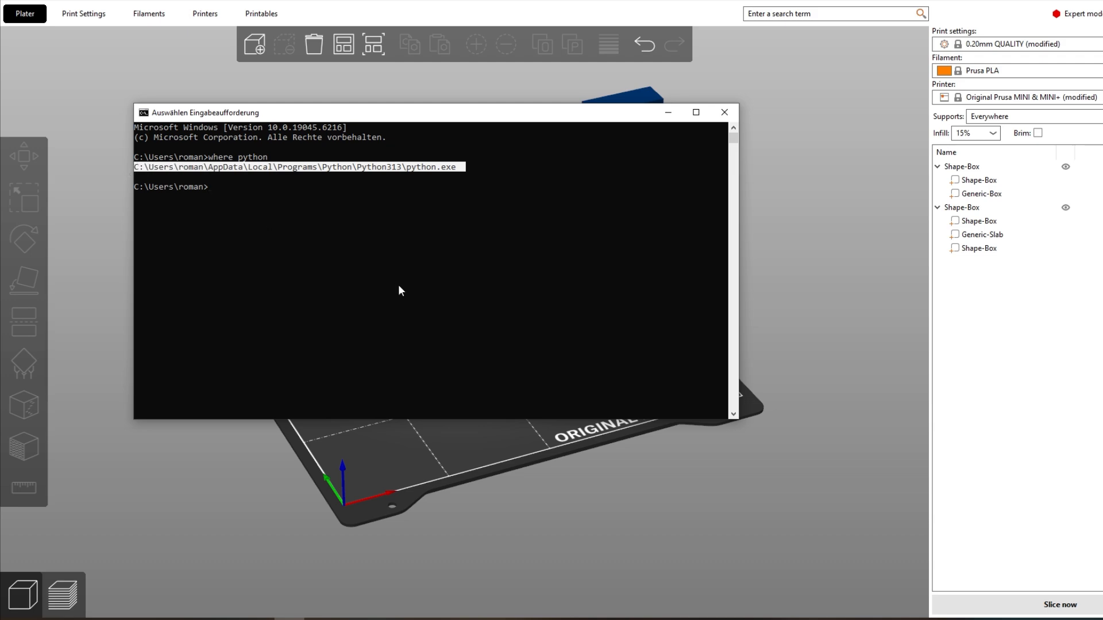
{"action": "left_click", "coordinate": [82, 14]}
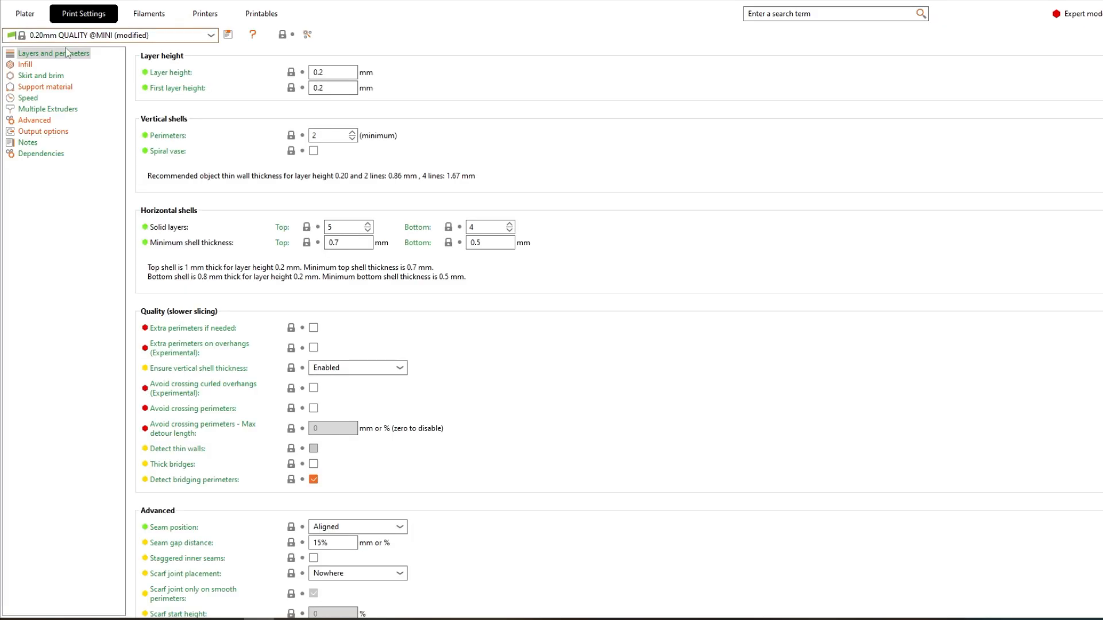
Enter the python.exe path, ironing script path and parameters as a post-processing script in Output options
{"action": "left_click", "coordinate": [43, 132]}
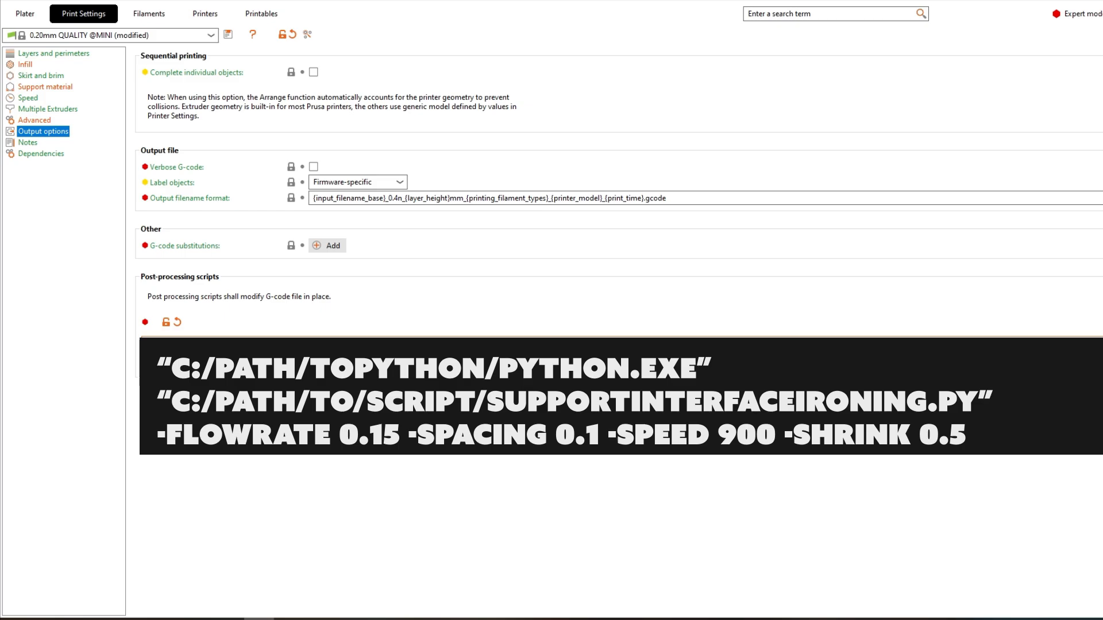
{"action": "left_click", "coordinate": [46, 87]}
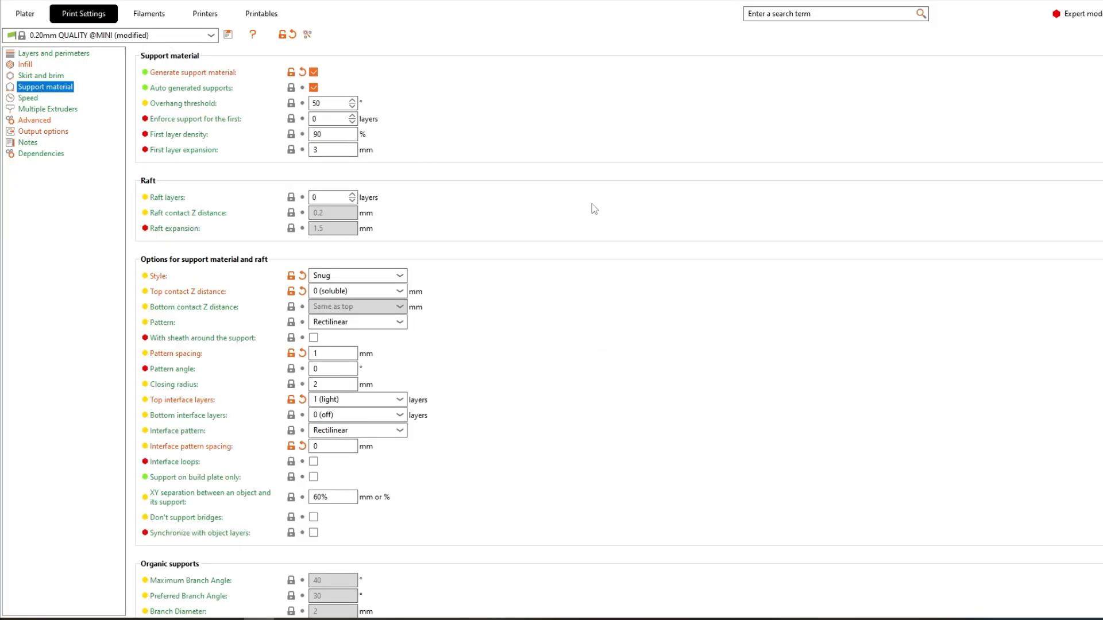
Review the snug support interface options and return to the Plater
{"action": "scroll", "scroll_direction": "down", "scroll_amount": 3}
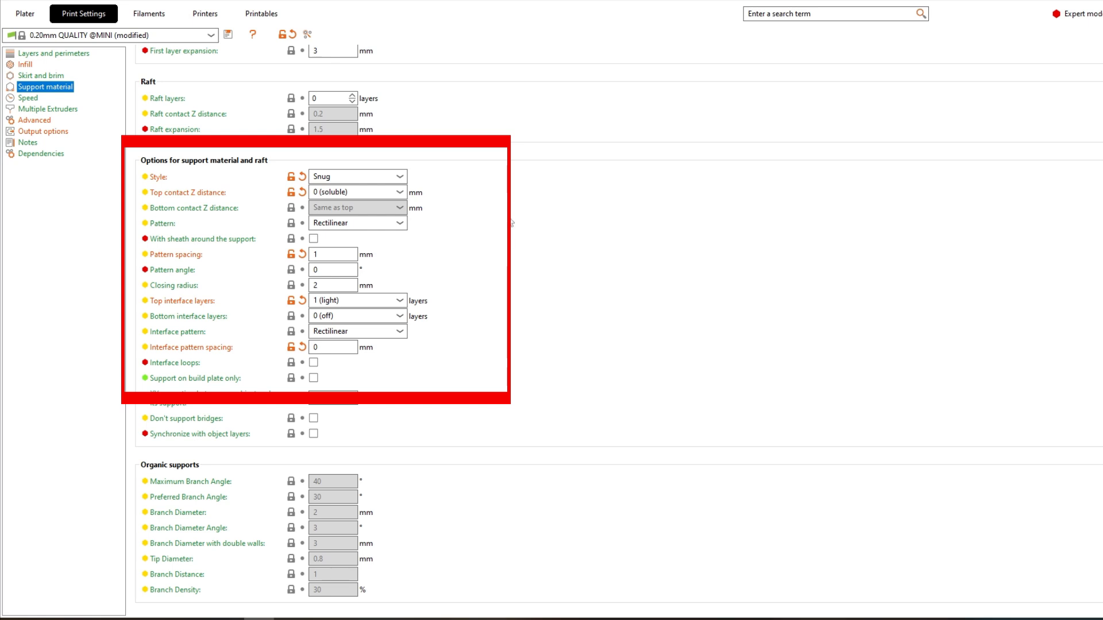
{"action": "mouse_move", "coordinate": [291, 120]}
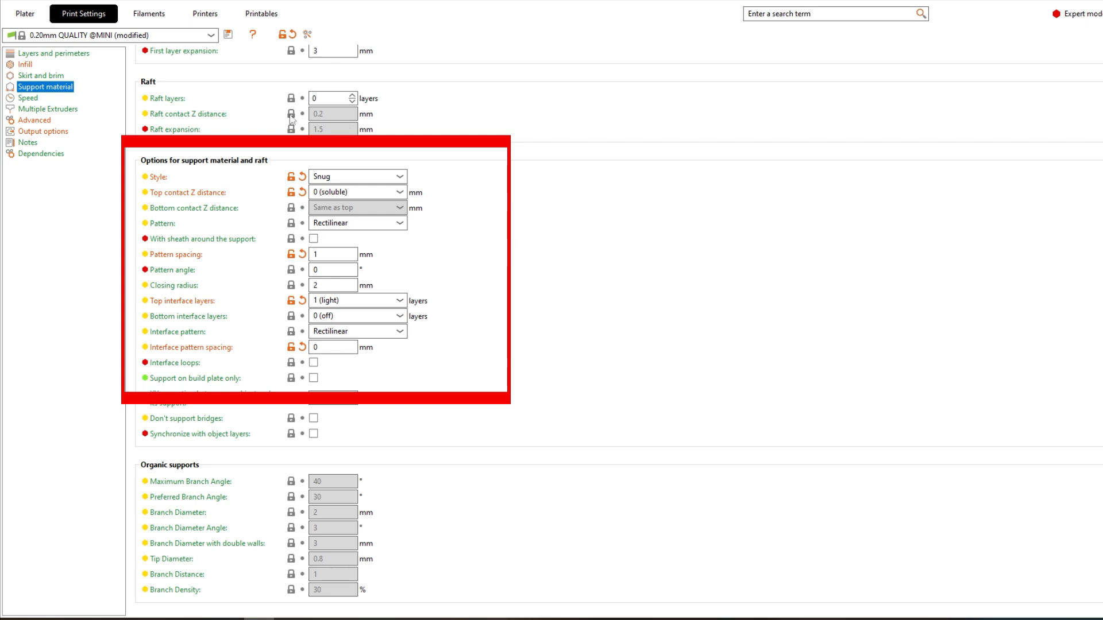
{"action": "mouse_move", "coordinate": [114, 247]}
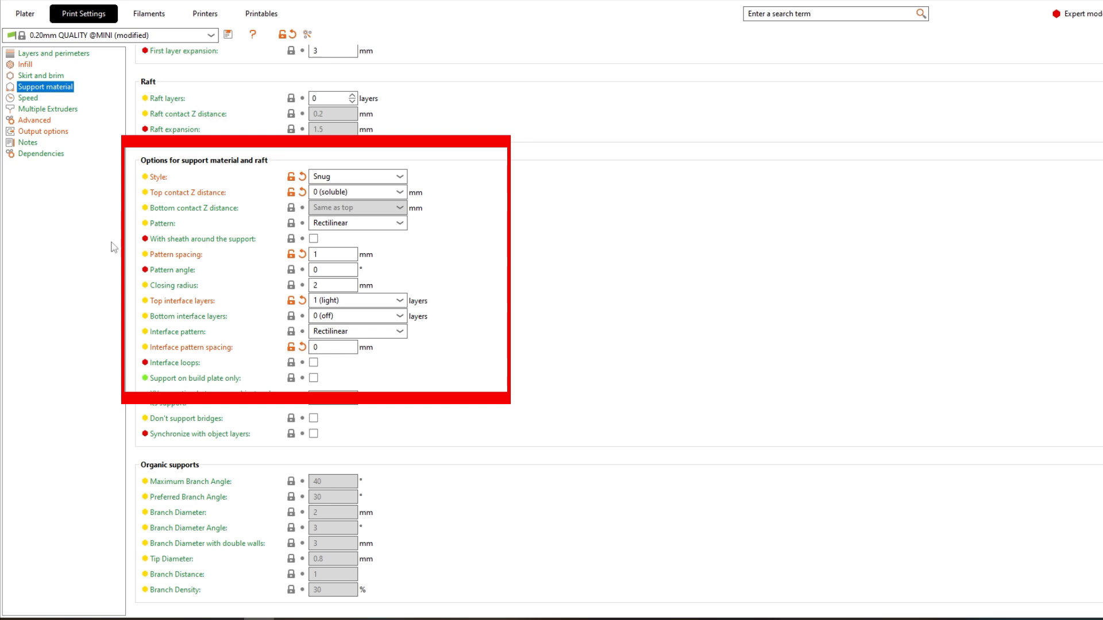
{"action": "mouse_move", "coordinate": [224, 367]}
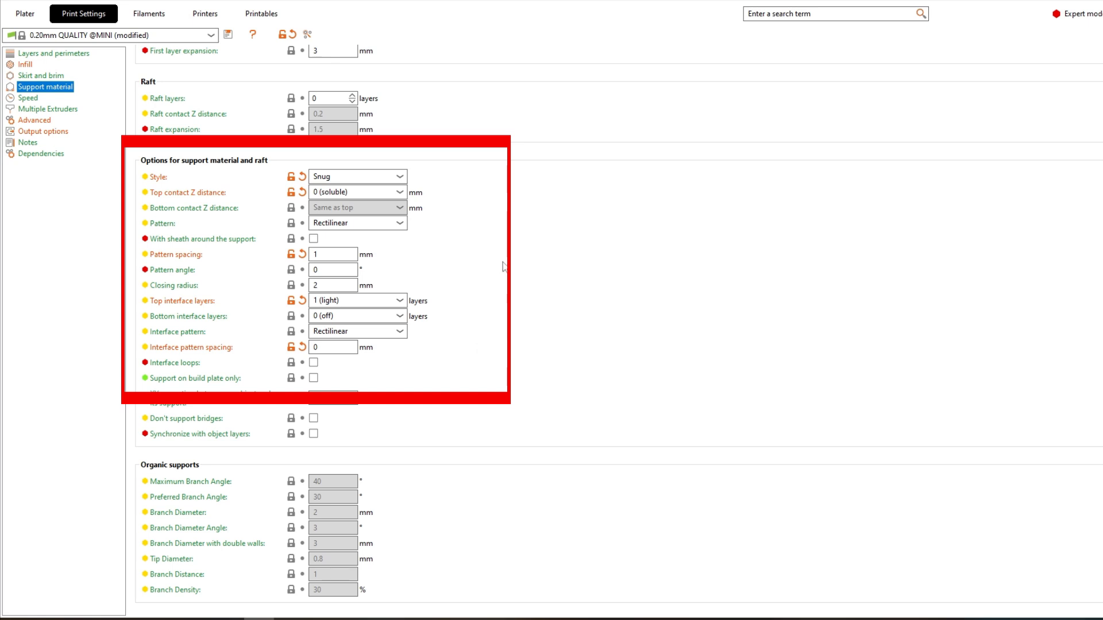
{"action": "mouse_move", "coordinate": [444, 154]}
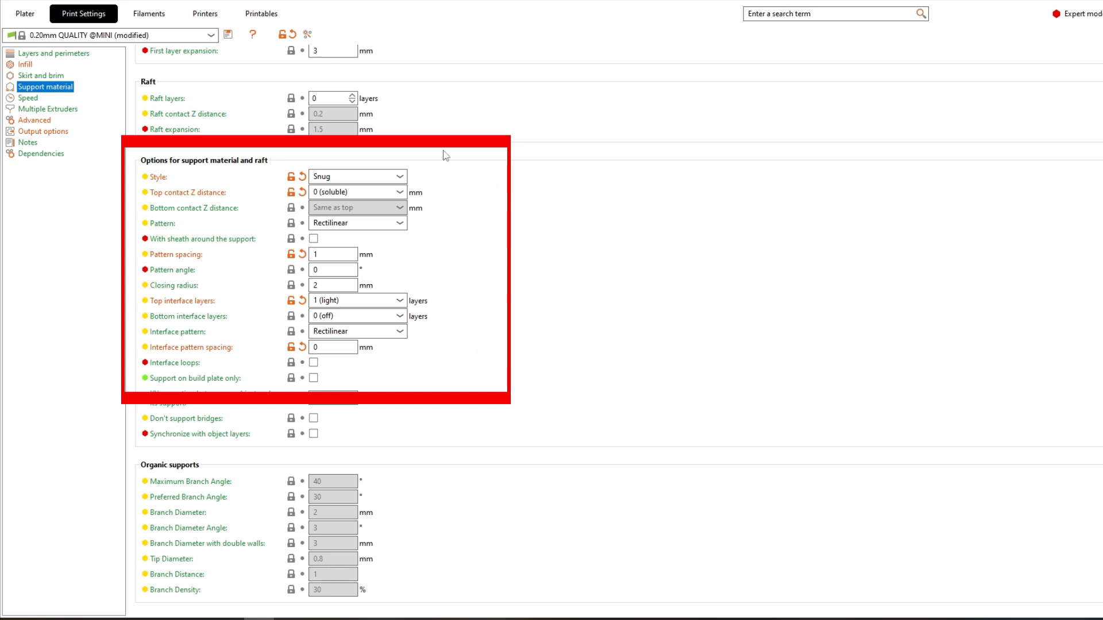
{"action": "mouse_move", "coordinate": [269, 107]}
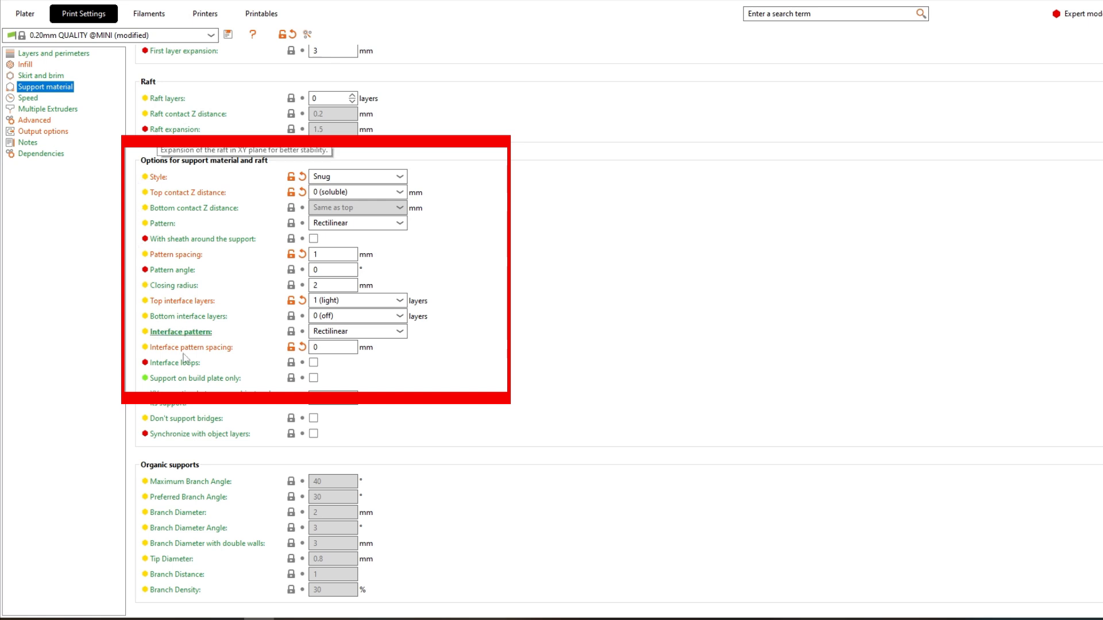
{"action": "left_click", "coordinate": [25, 12]}
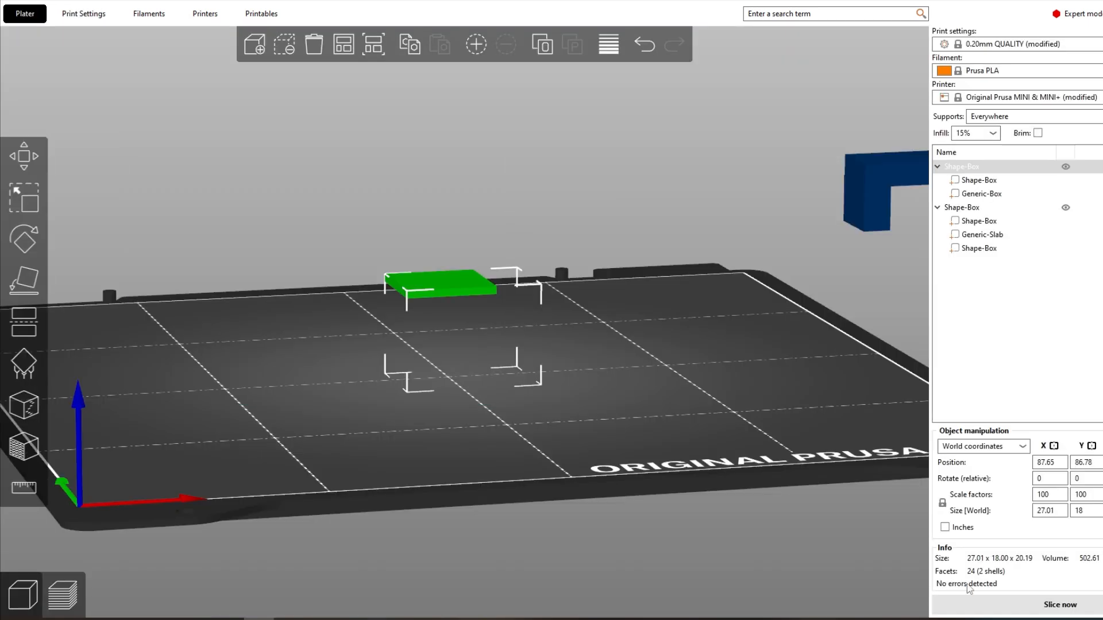
Slice the box, add a pause at 18.80 mm asking to place bearings in slots, and re-slice
{"action": "left_click", "coordinate": [1059, 608]}
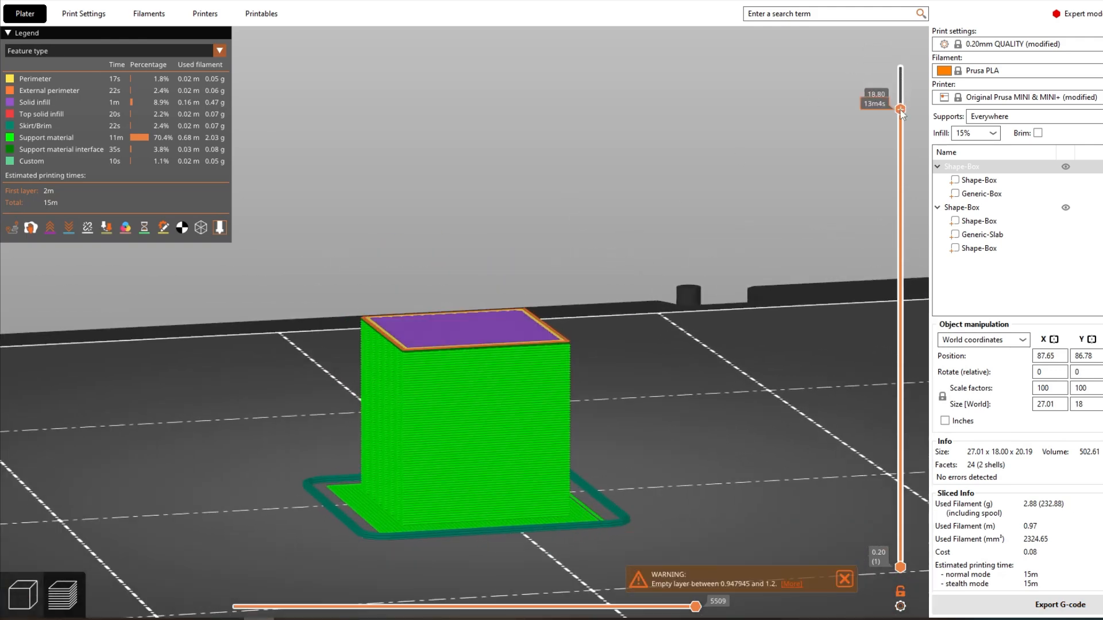
{"action": "left_click", "coordinate": [900, 109]}
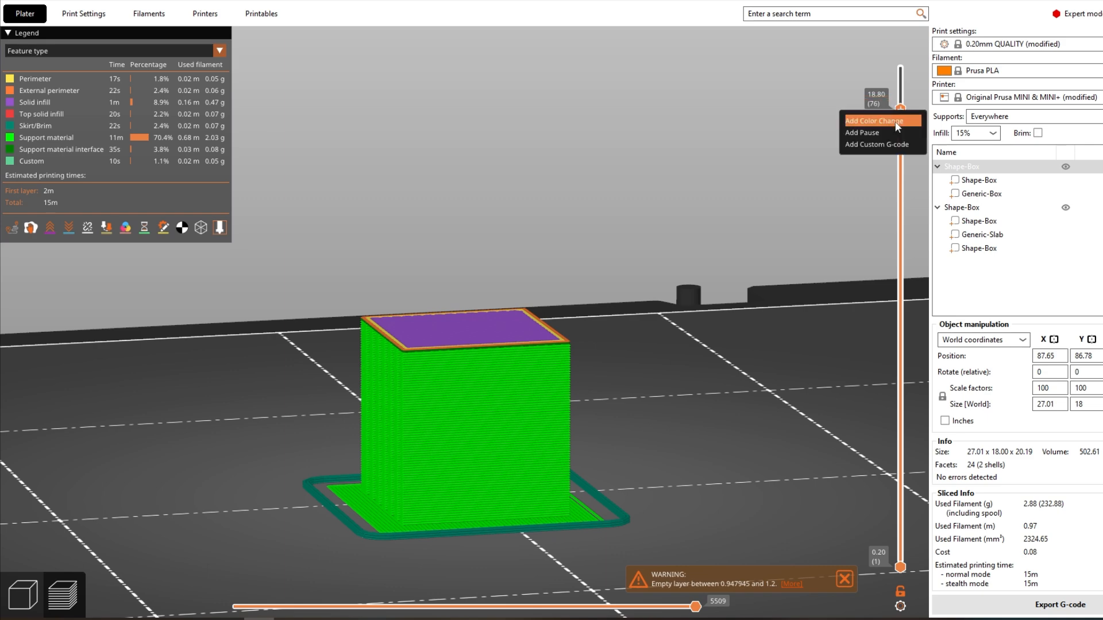
{"action": "left_click", "coordinate": [860, 133]}
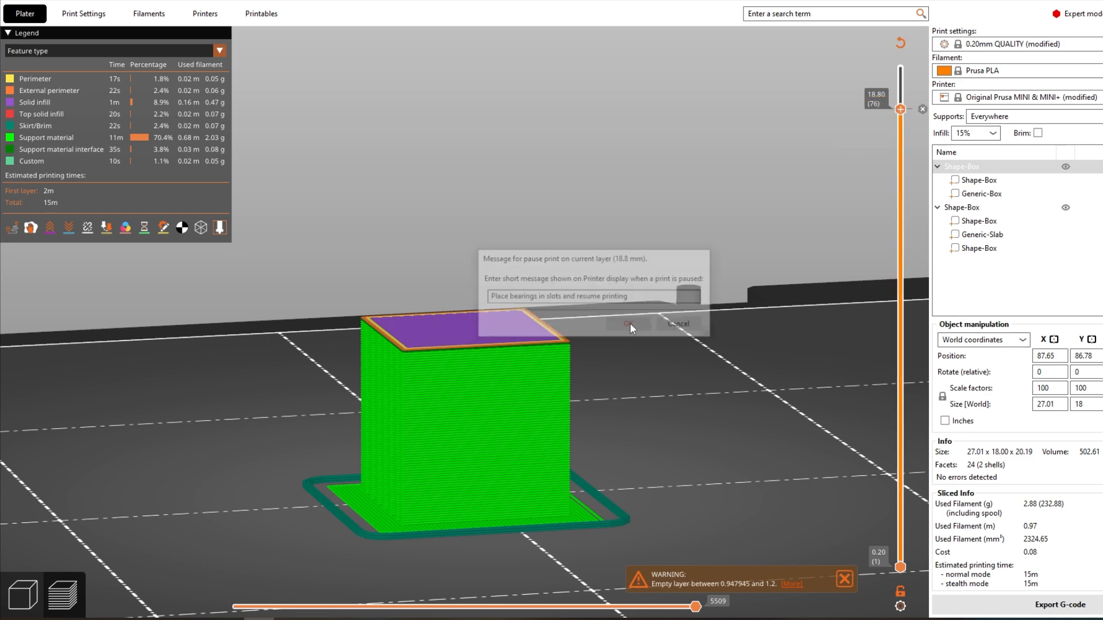
{"action": "left_click", "coordinate": [627, 324]}
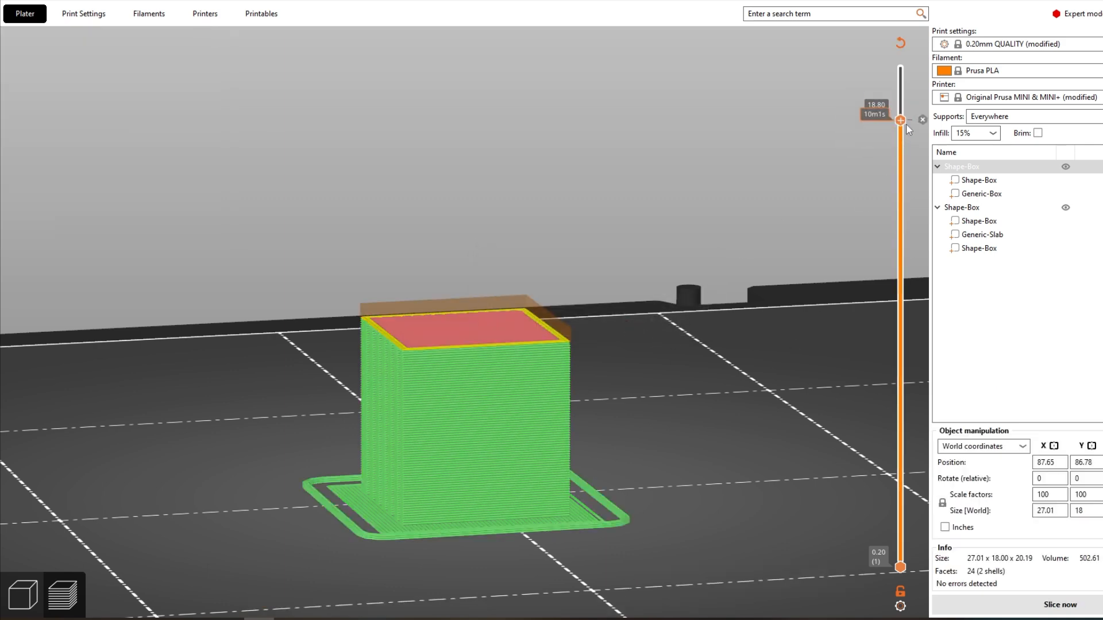
{"action": "left_click", "coordinate": [1058, 605]}
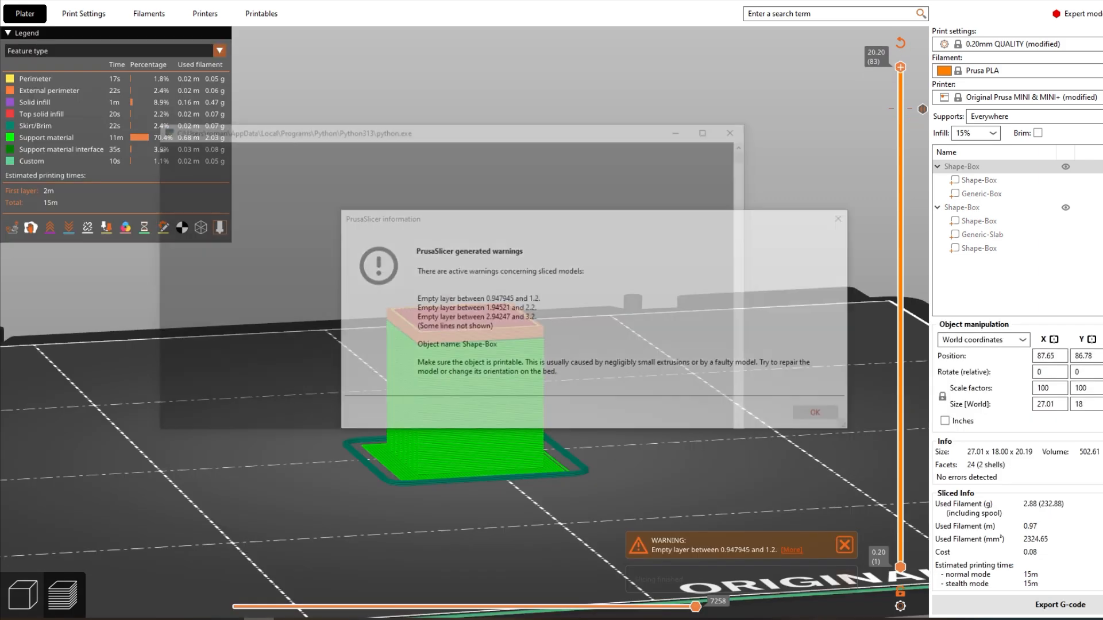